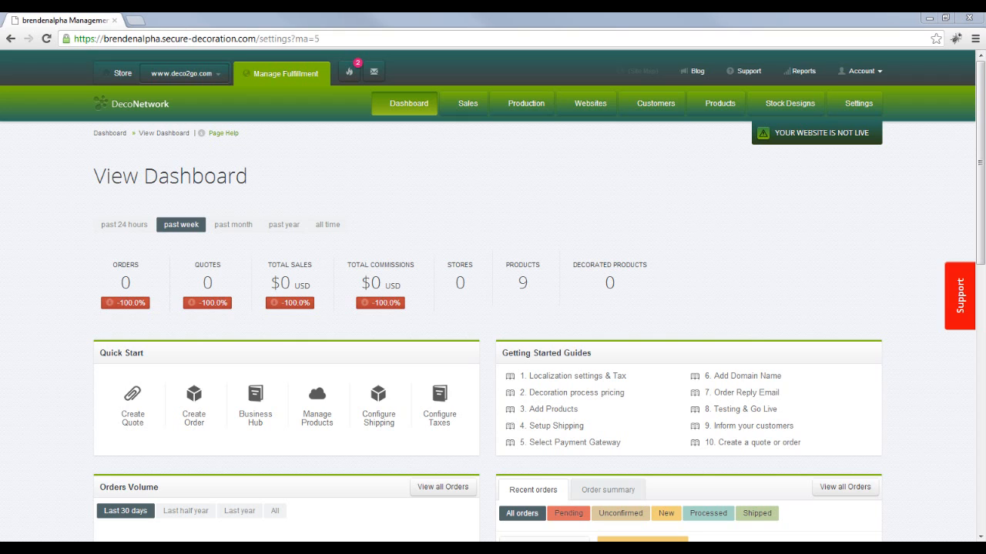
mouse_move(711, 106)
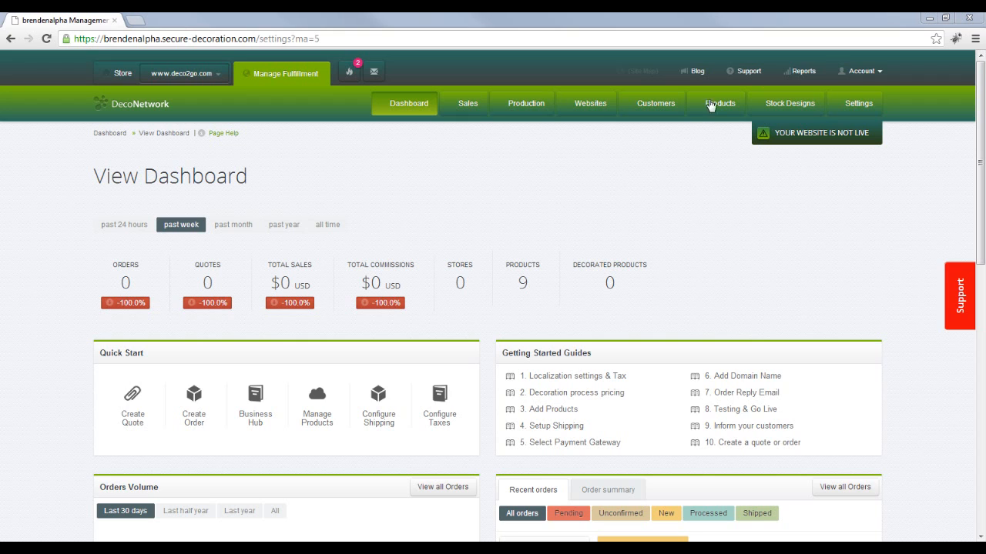
- Open the Websites store list and choose Manage on the testnewstore row
click(590, 103)
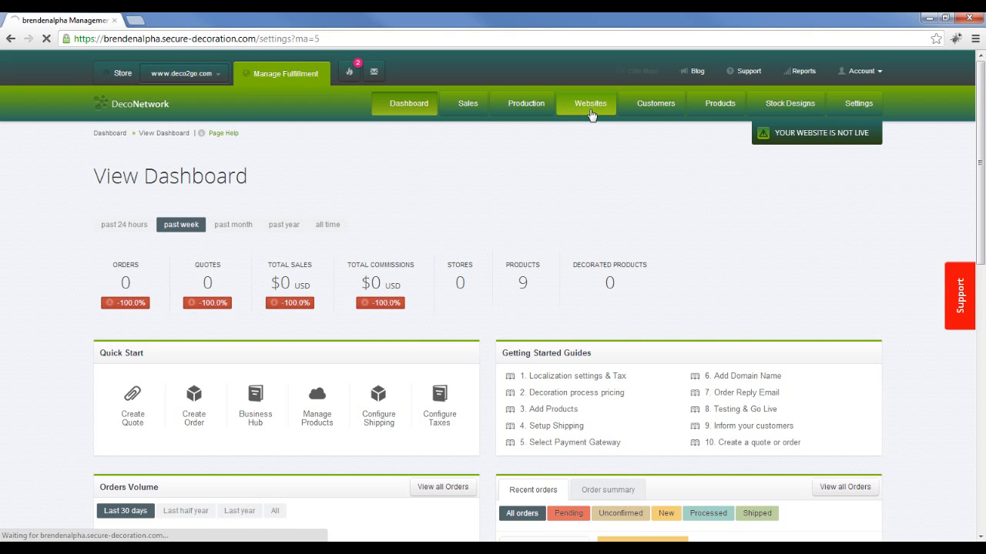
click(589, 103)
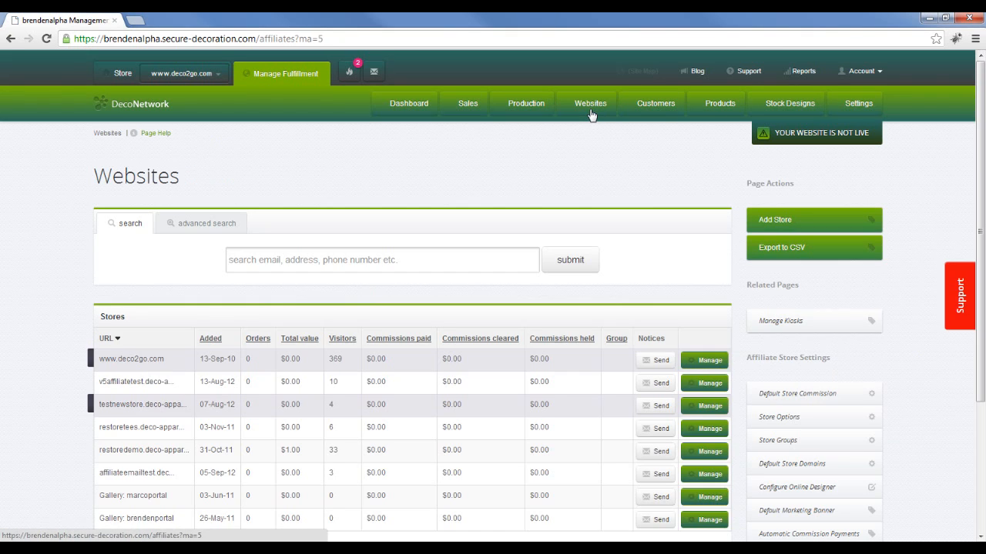
scroll(down, 3)
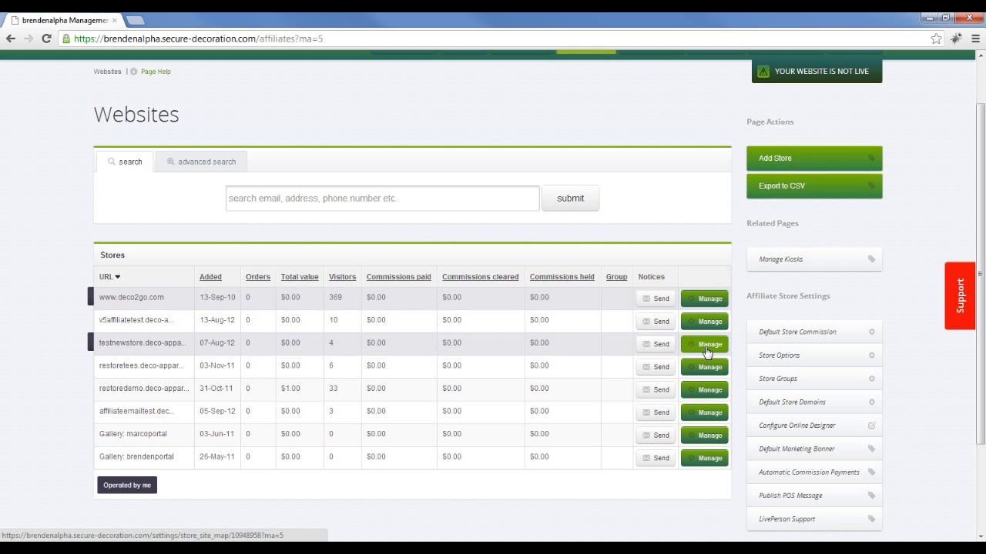
click(704, 344)
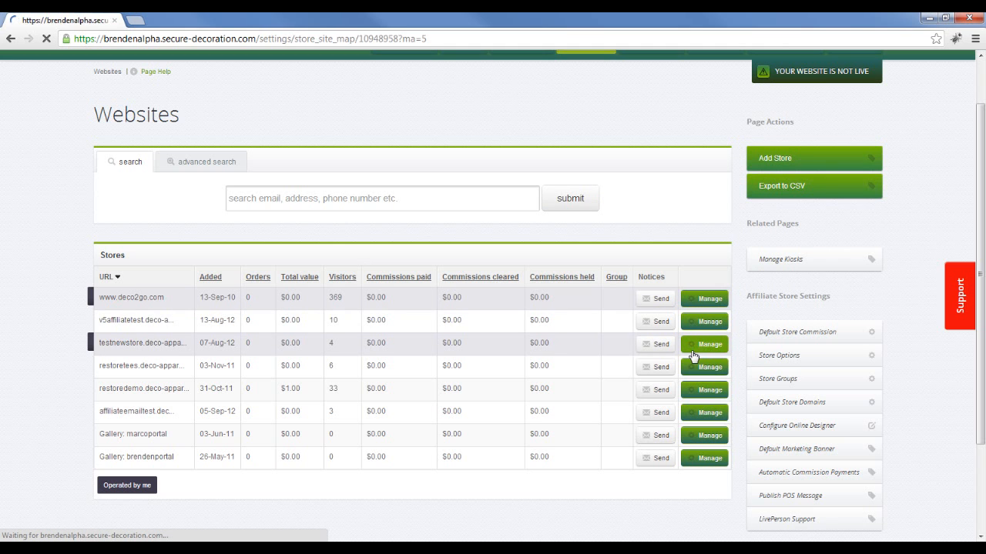
- Scroll testnewstore's Website Settings down to the Select Blank Products tile
click(703, 345)
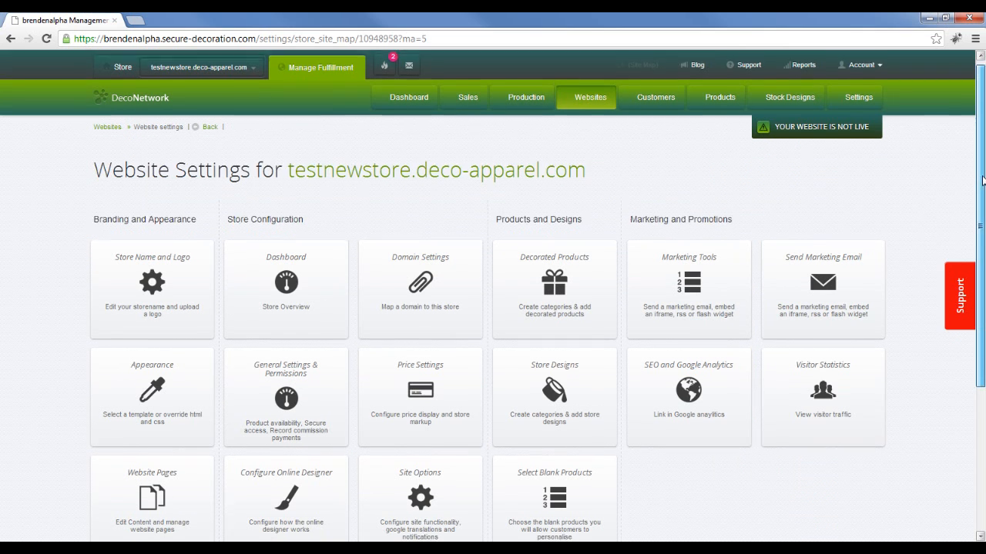
scroll(down, 3)
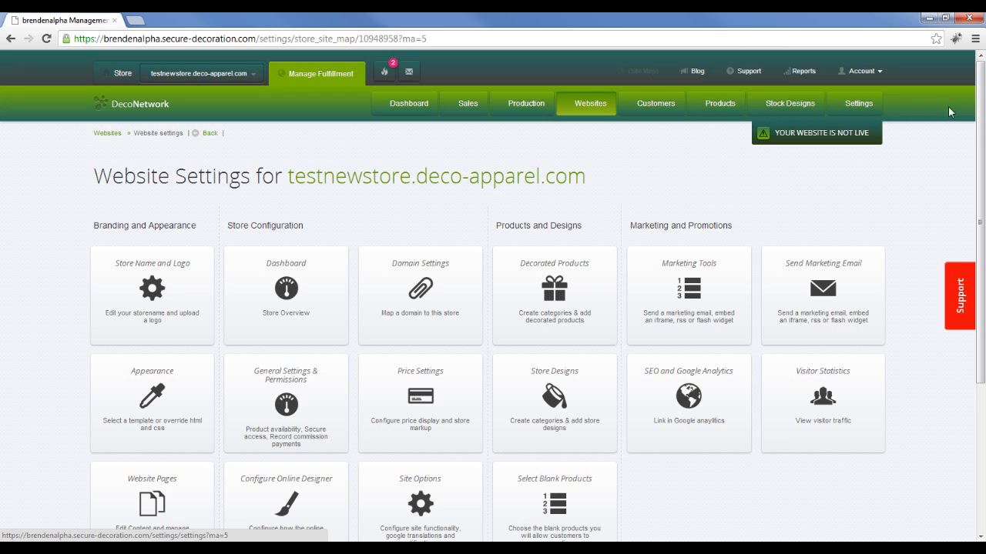
scroll(down, 3)
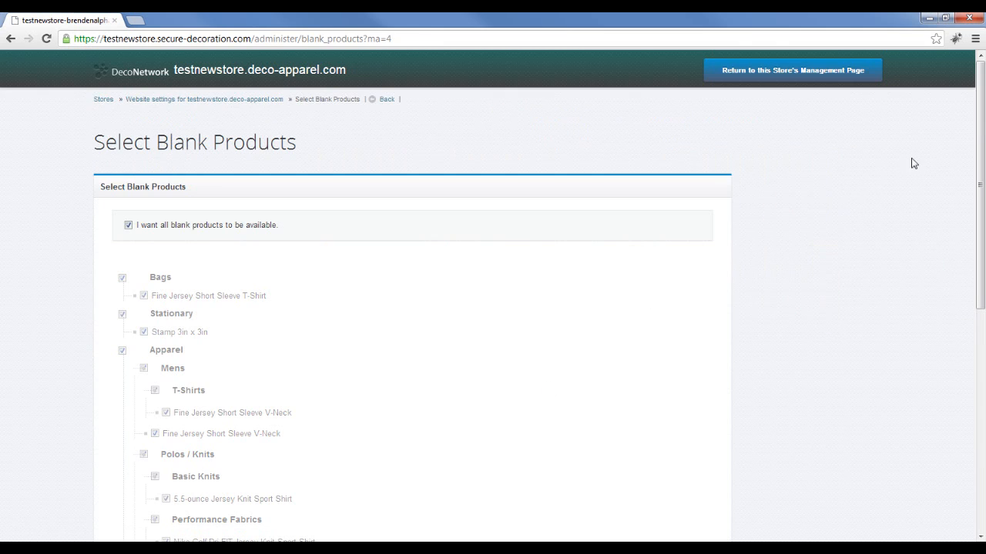
- Turn off 'I want all blank products to be available' for testnewstore
scroll(down, 3)
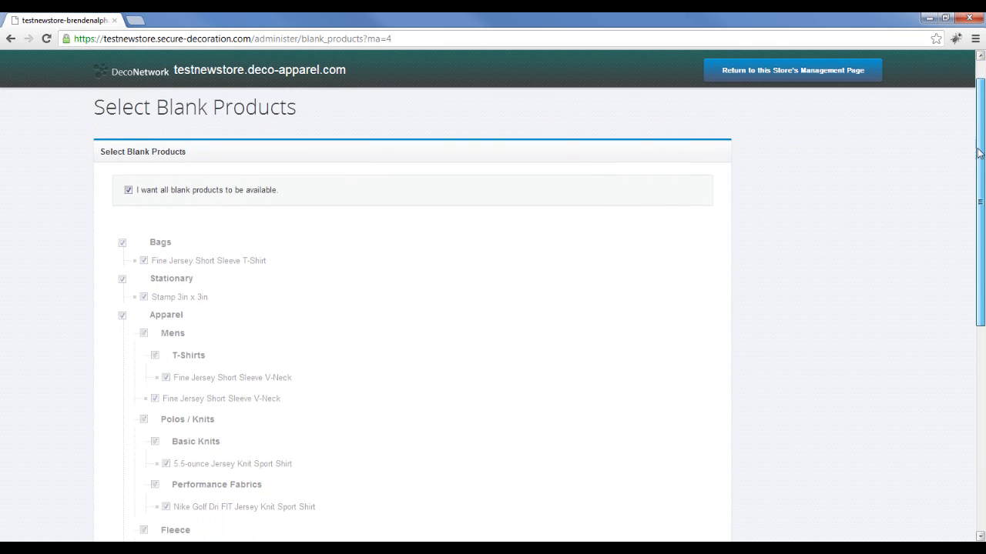
scroll(down, 3)
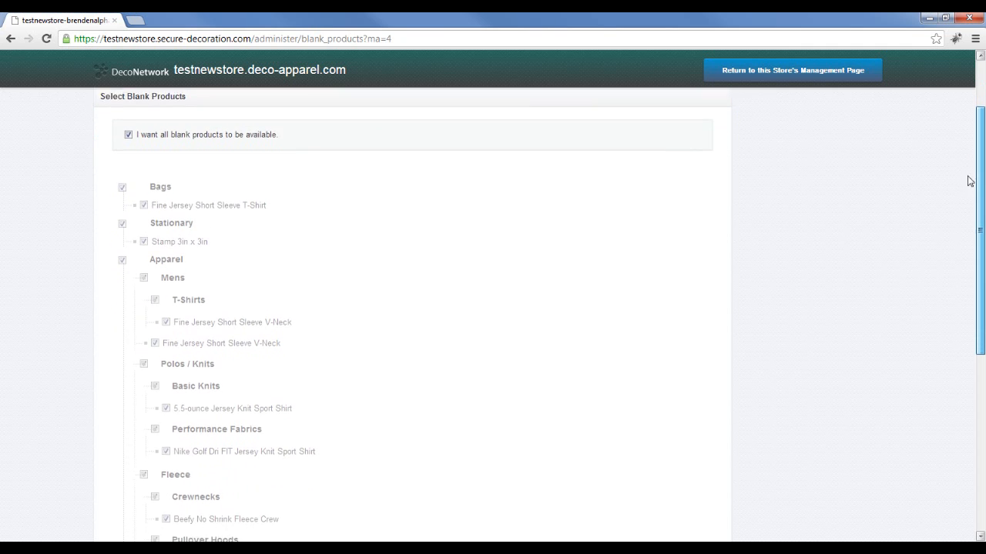
scroll(down, 3)
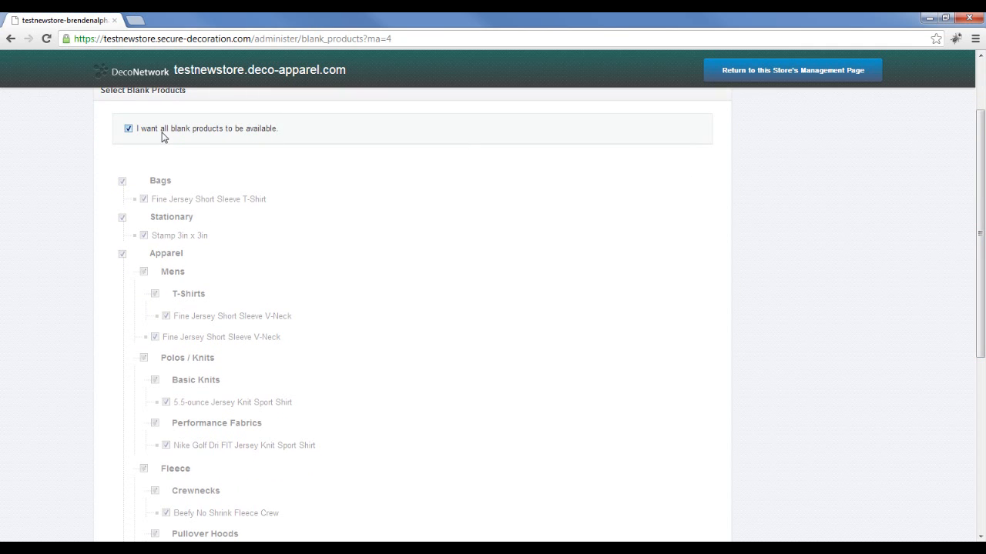
mouse_move(202, 139)
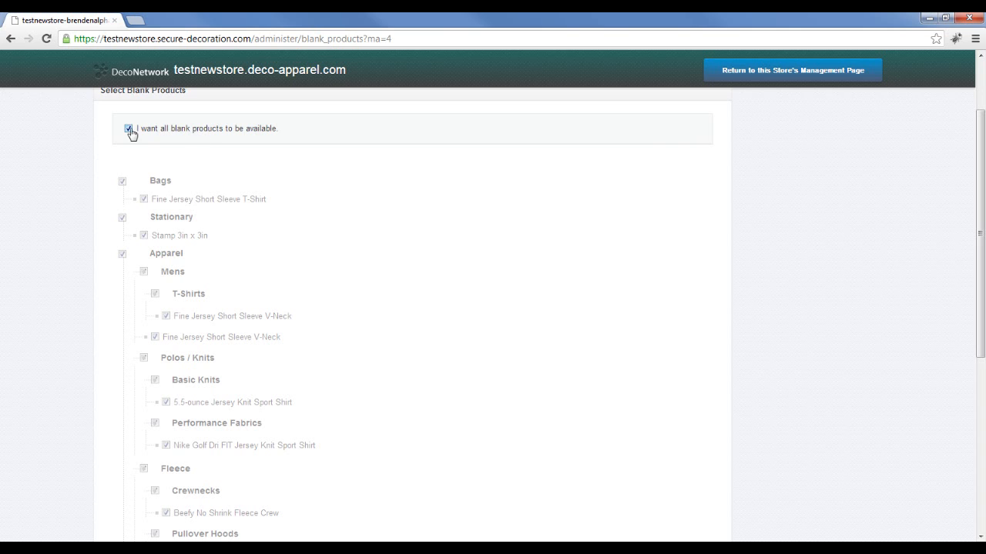
click(129, 127)
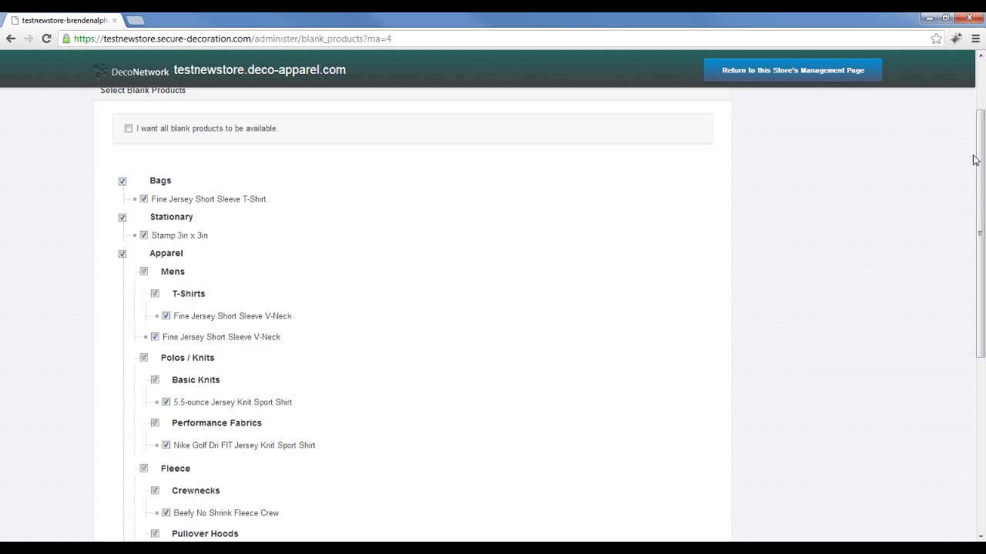
- Keep Apparel included with its Mens and Polos / Knits subgroups checked
scroll(down, 3)
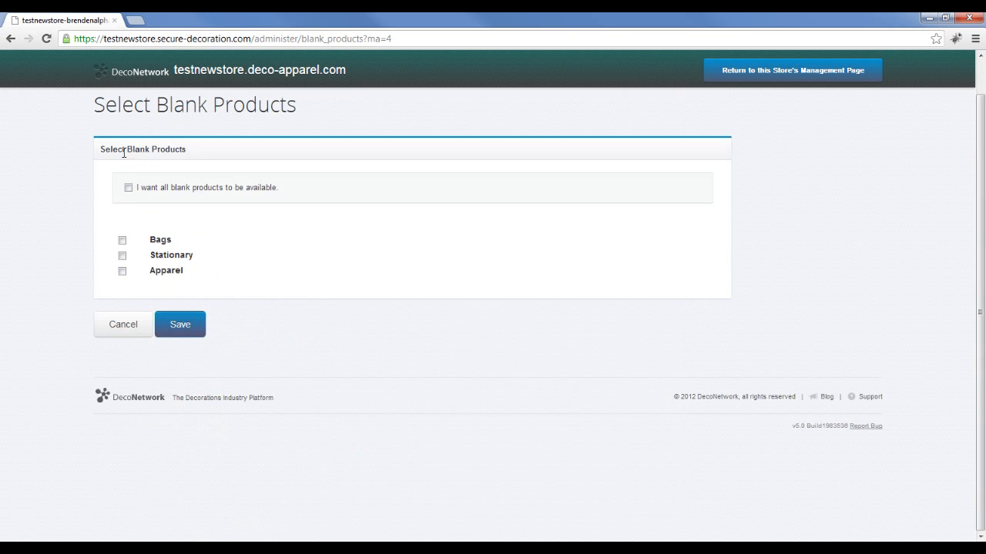
click(122, 270)
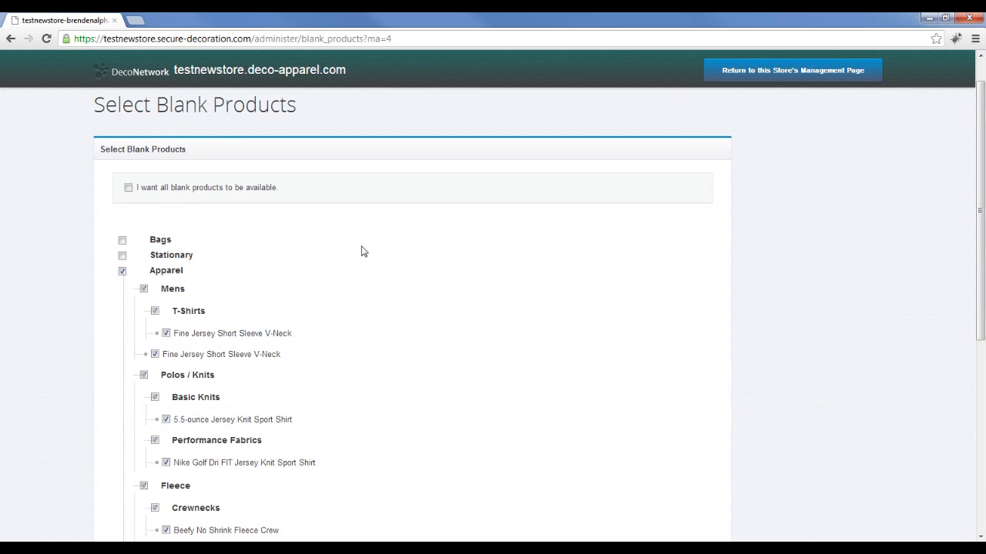
click(143, 228)
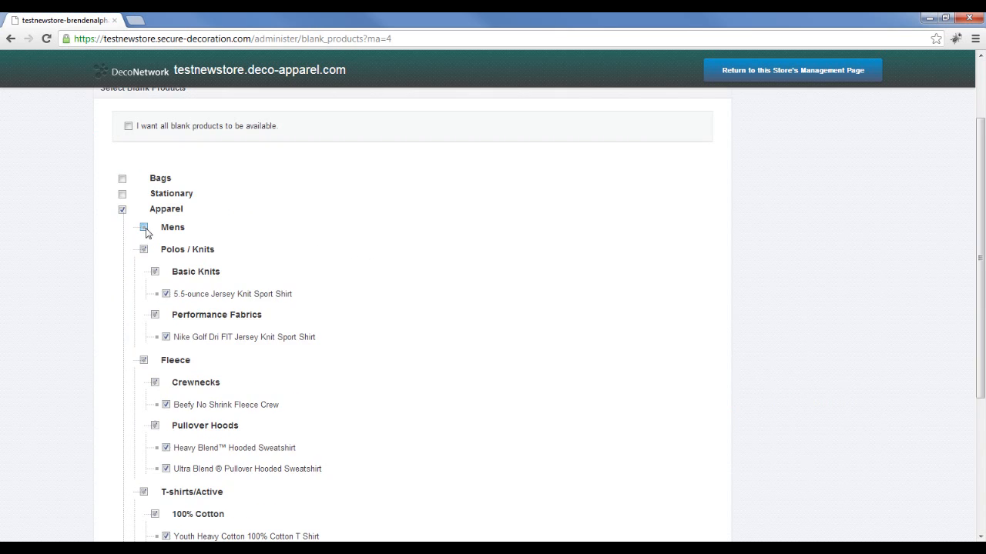
click(144, 228)
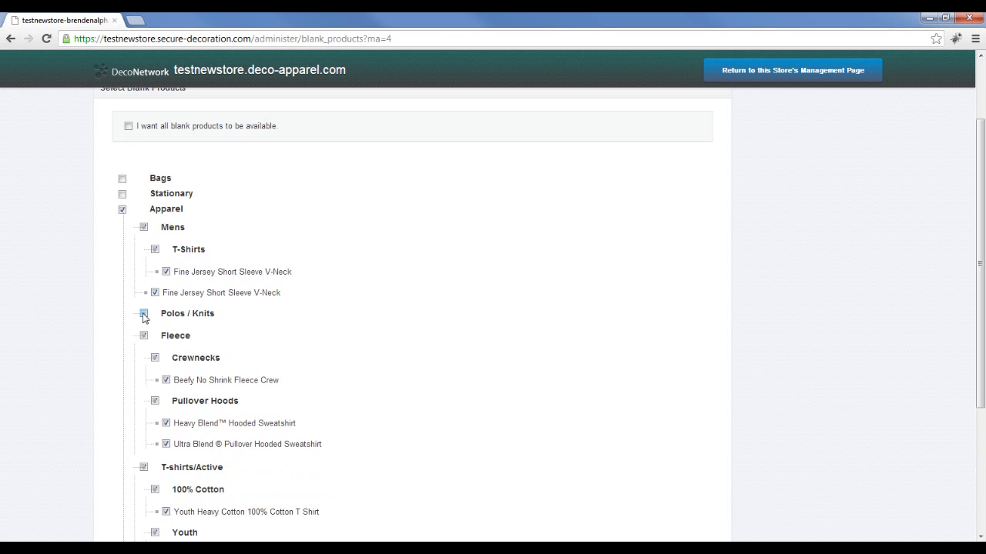
click(143, 314)
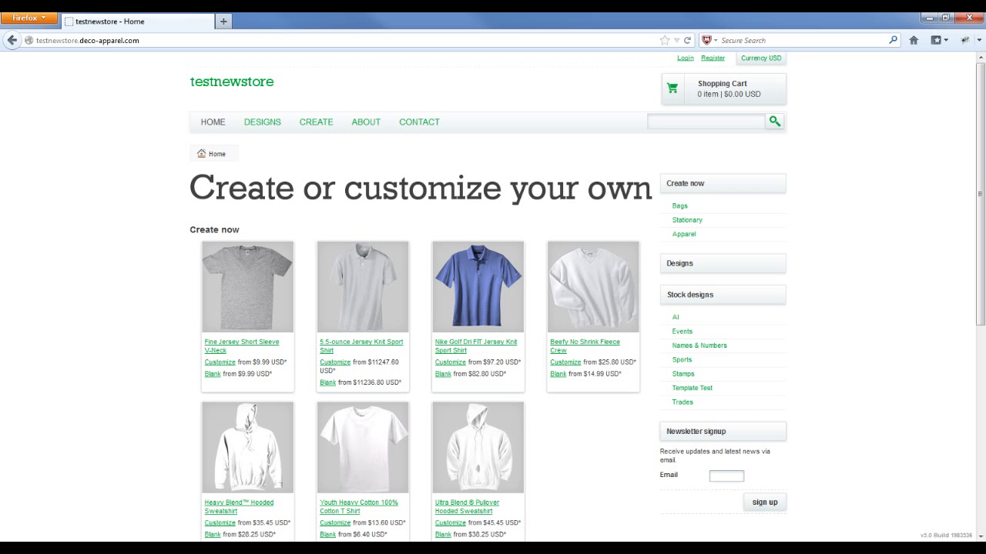
- Scroll through the seven blank products in the storefront's Create now grid
scroll(down, 3)
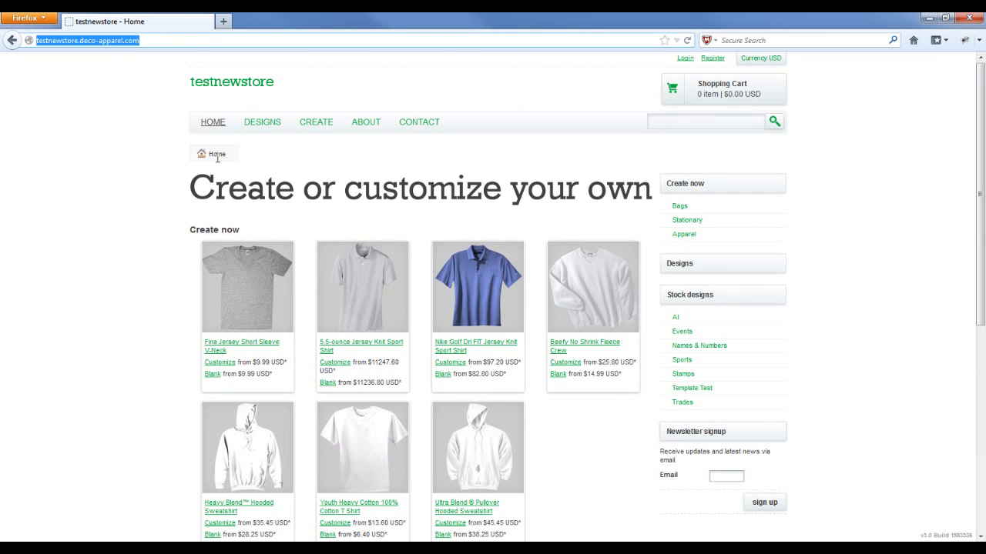
mouse_move(550, 424)
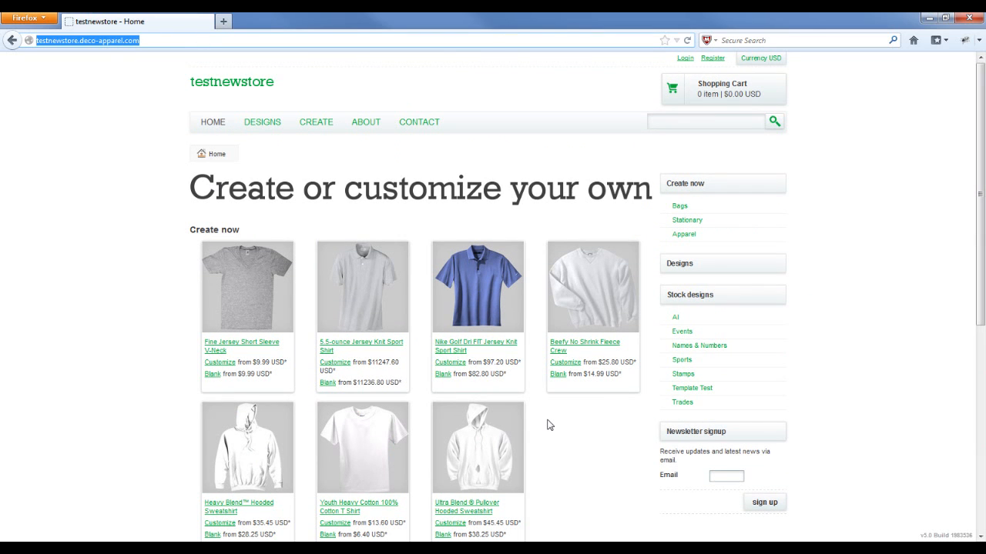
mouse_move(250, 345)
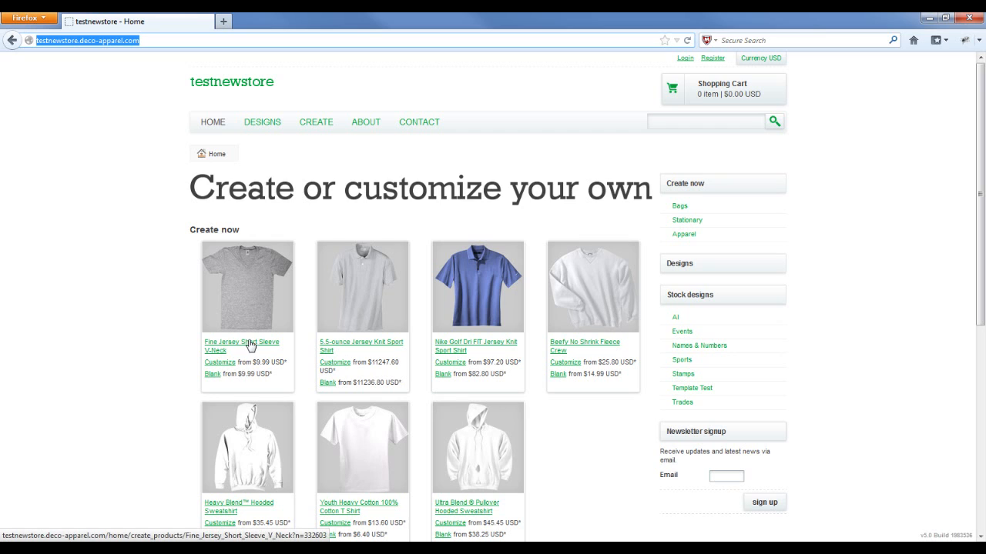
mouse_move(396, 346)
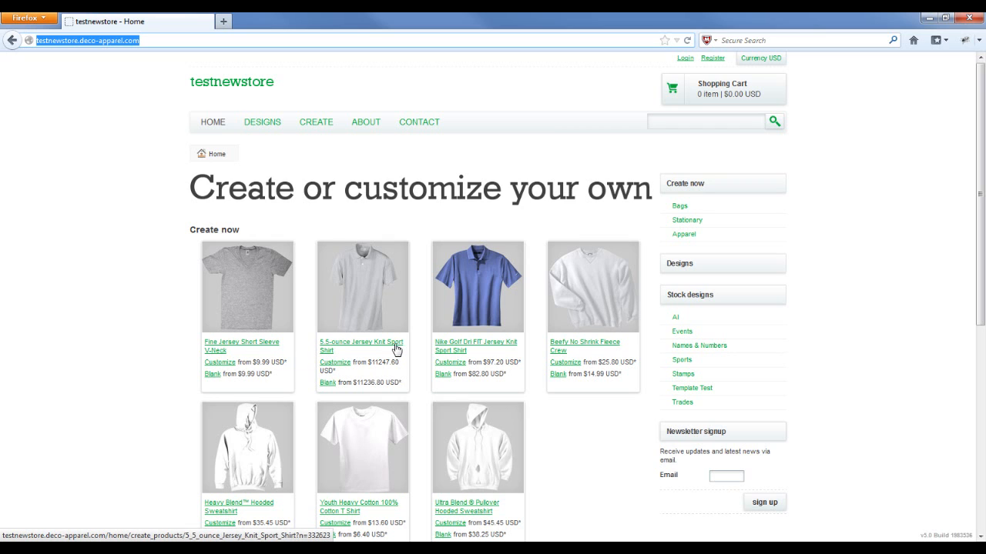
mouse_move(599, 347)
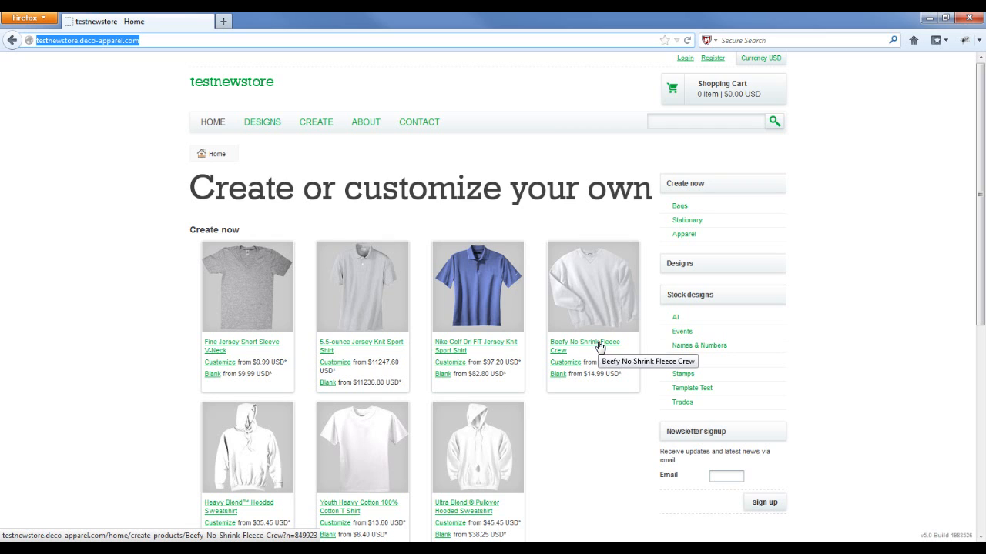
scroll(down, 3)
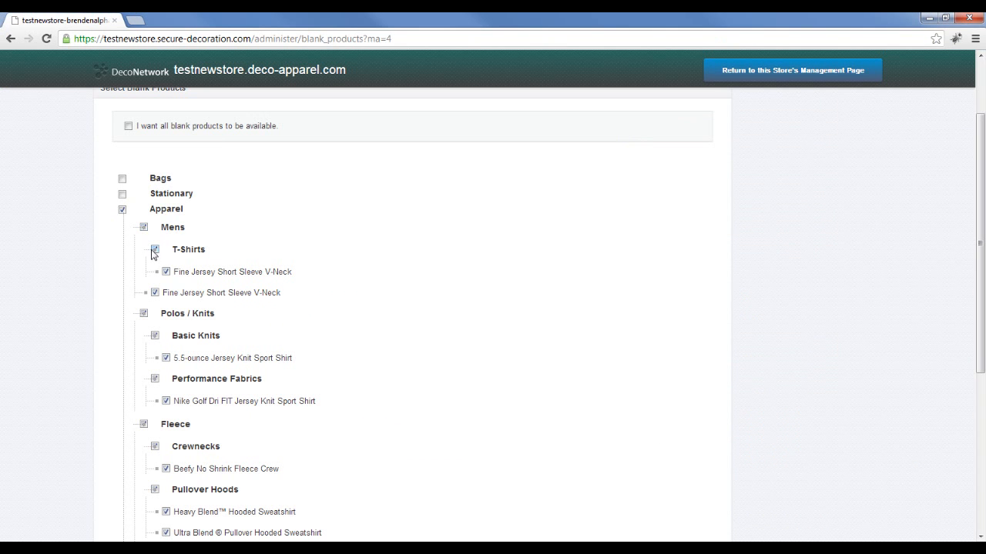
- Untick the Heavy Blend Hooded Sweatshirt and keep the Fine Jersey V-Neck ticked
click(154, 292)
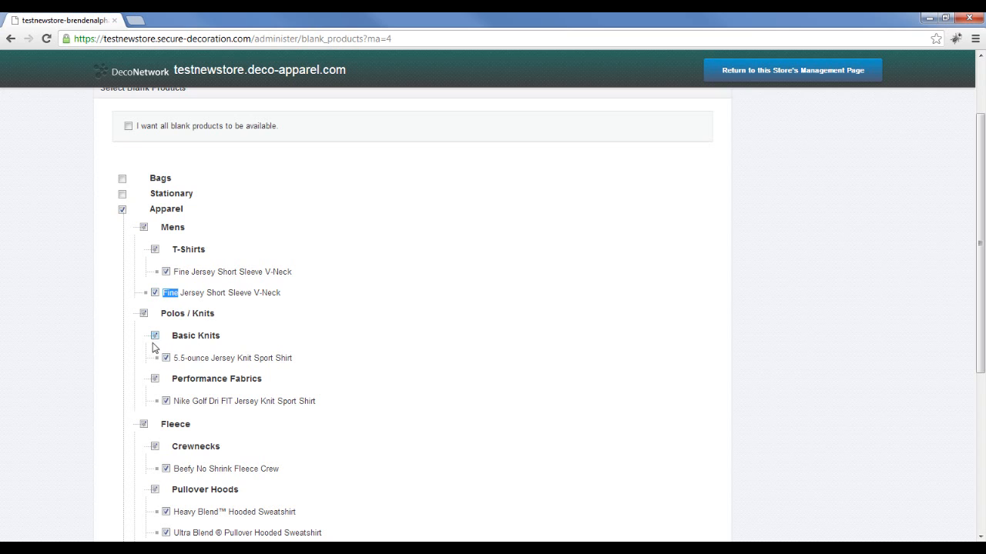
scroll(down, 3)
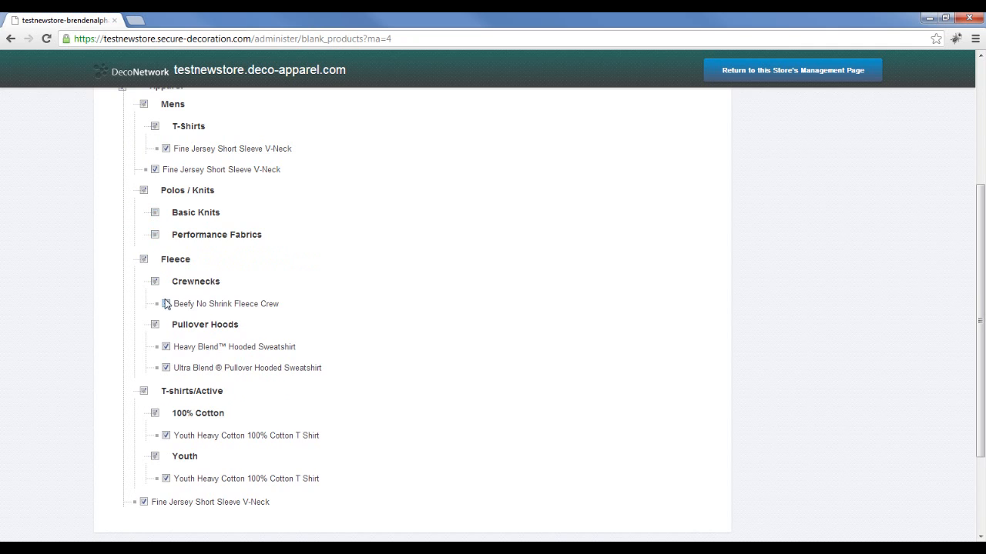
click(166, 303)
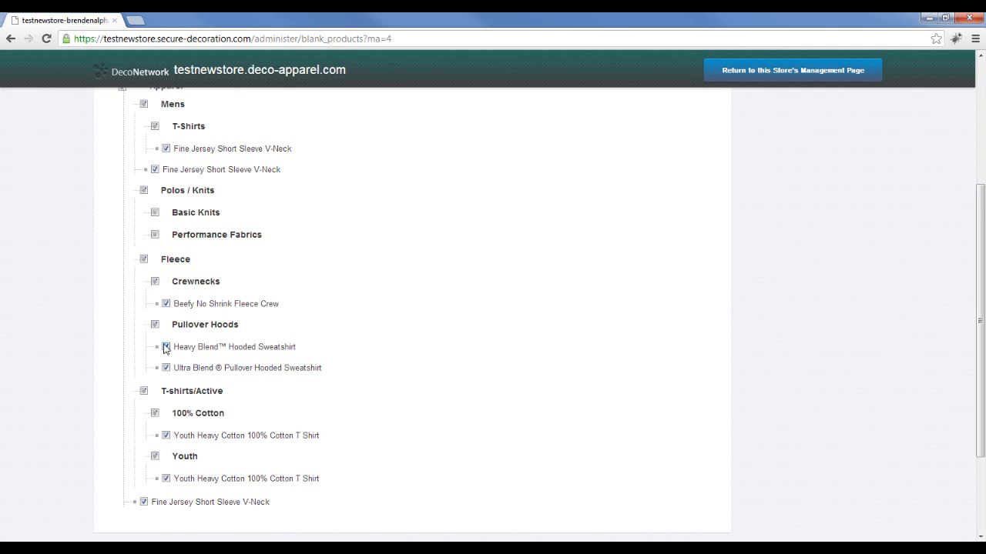
click(165, 347)
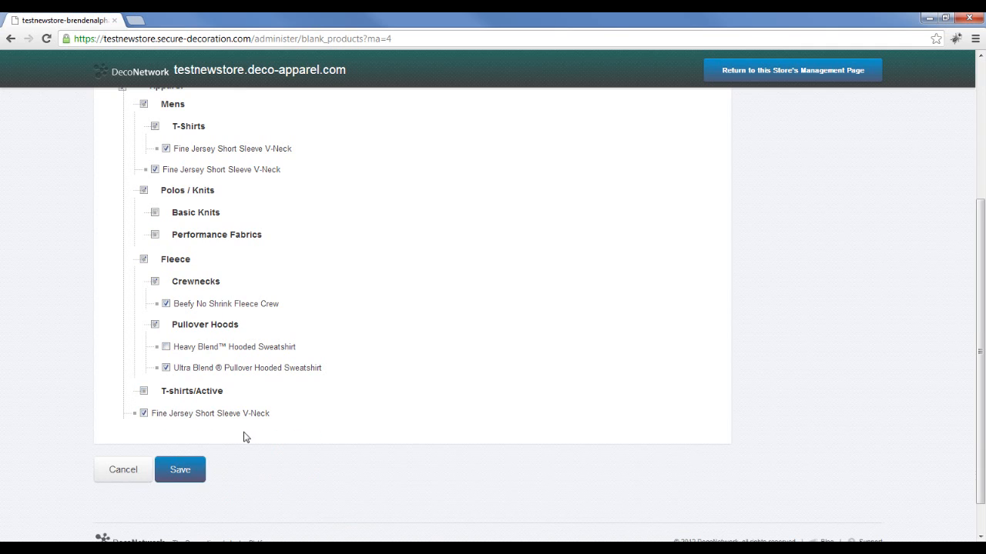
click(144, 414)
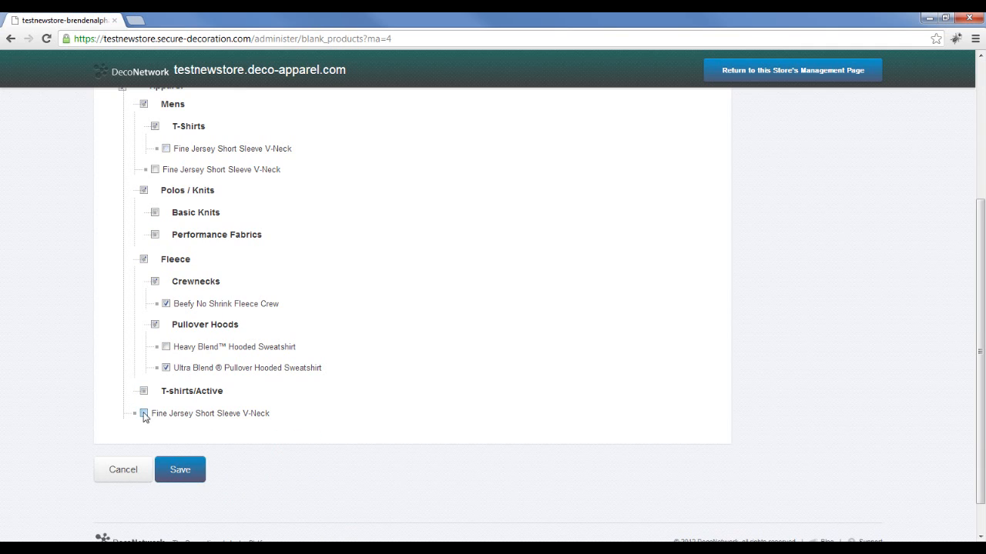
click(146, 413)
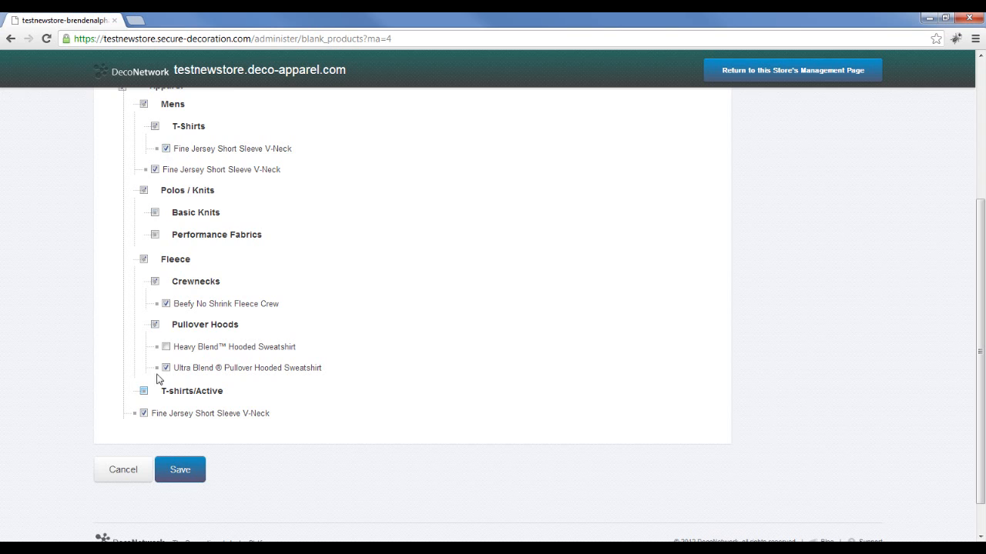
- Include the Ultra Blend pullover hoodie and save the blank product selection
scroll(up, 3)
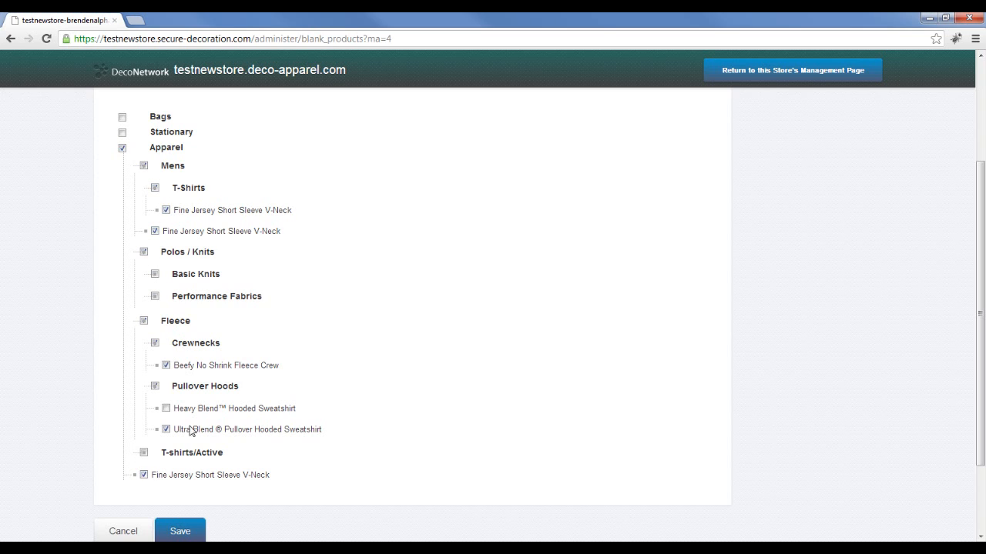
click(154, 296)
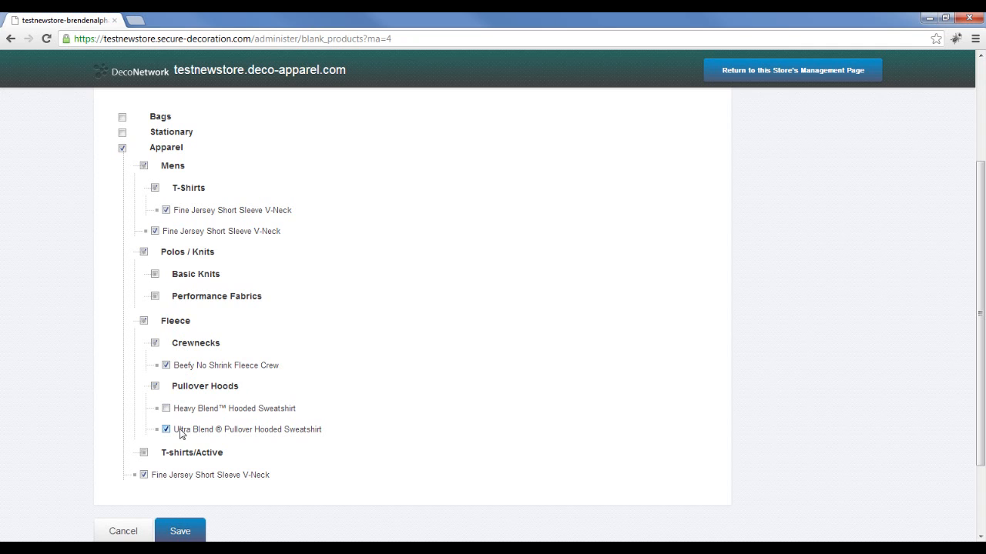
mouse_move(345, 440)
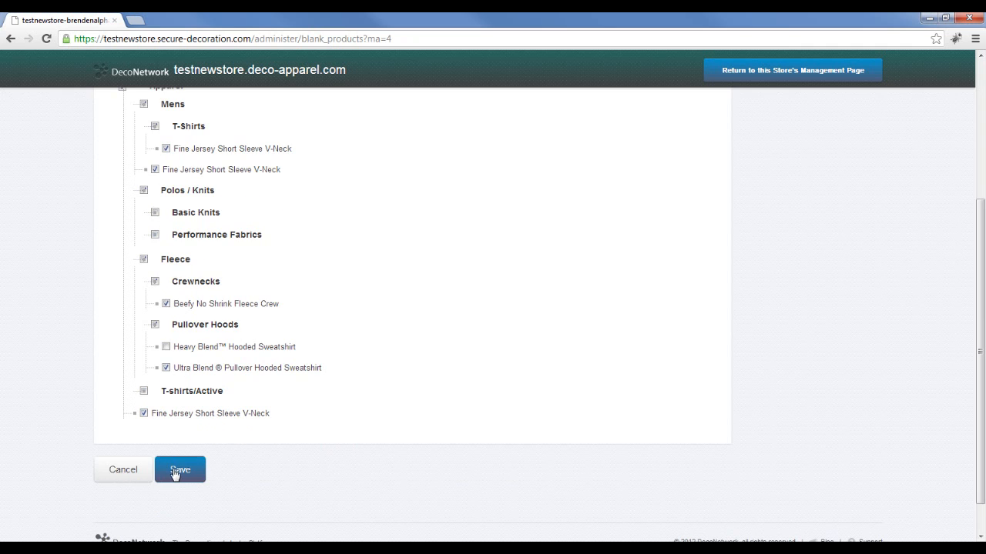
click(180, 470)
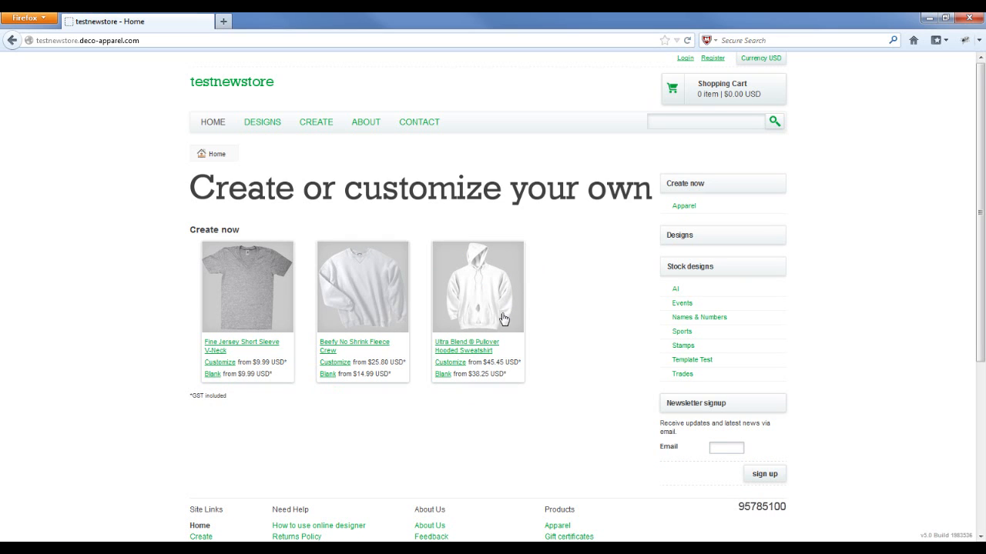
mouse_move(398, 320)
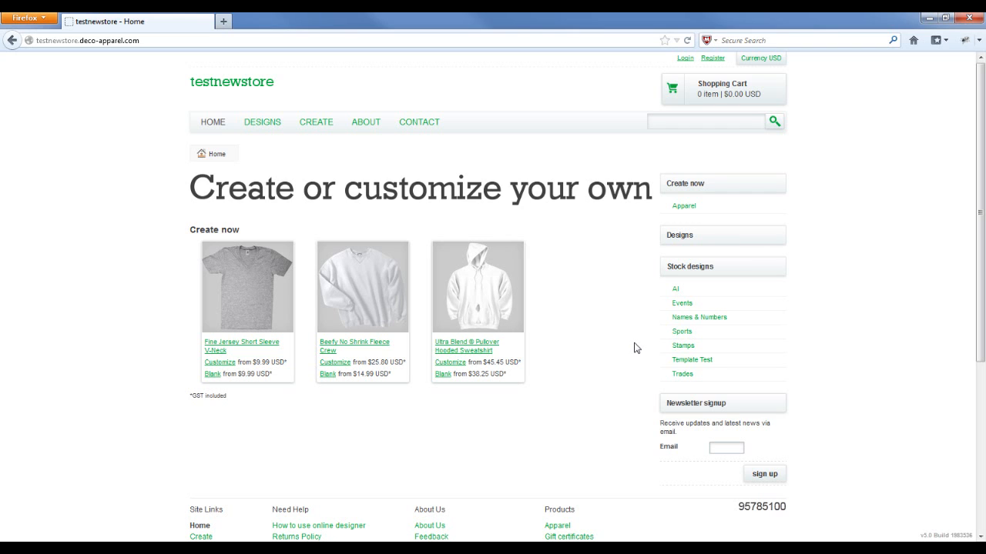
mouse_move(142, 68)
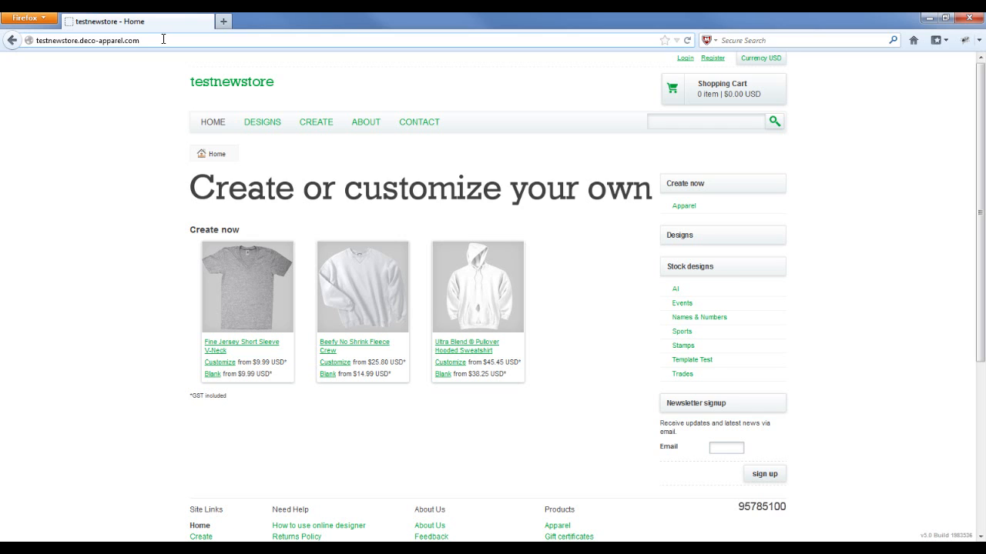
mouse_move(159, 184)
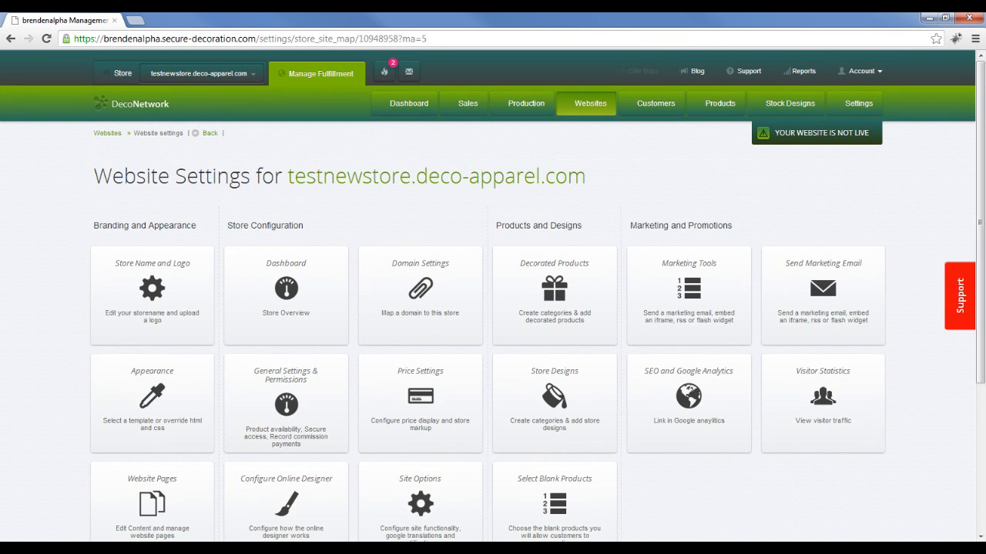
- Show the Options section on testnewstore's Store Details page
scroll(down, 3)
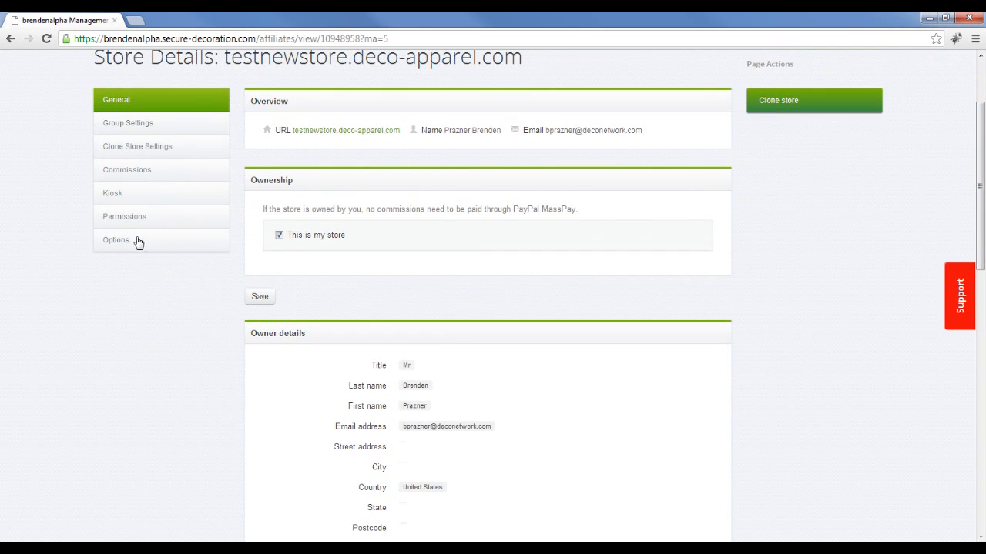
click(138, 240)
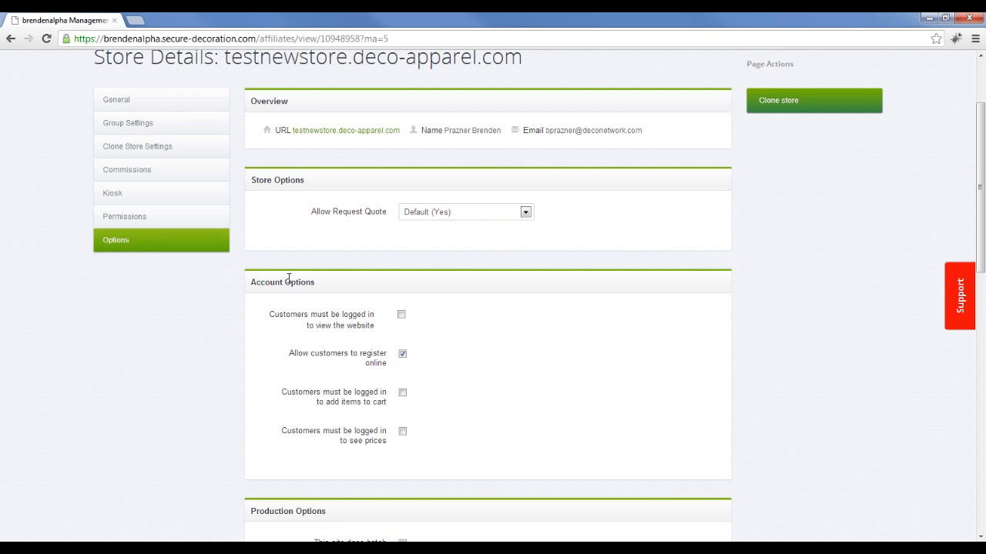
- Under Account Options, require customers to log in to view the website
scroll(down, 3)
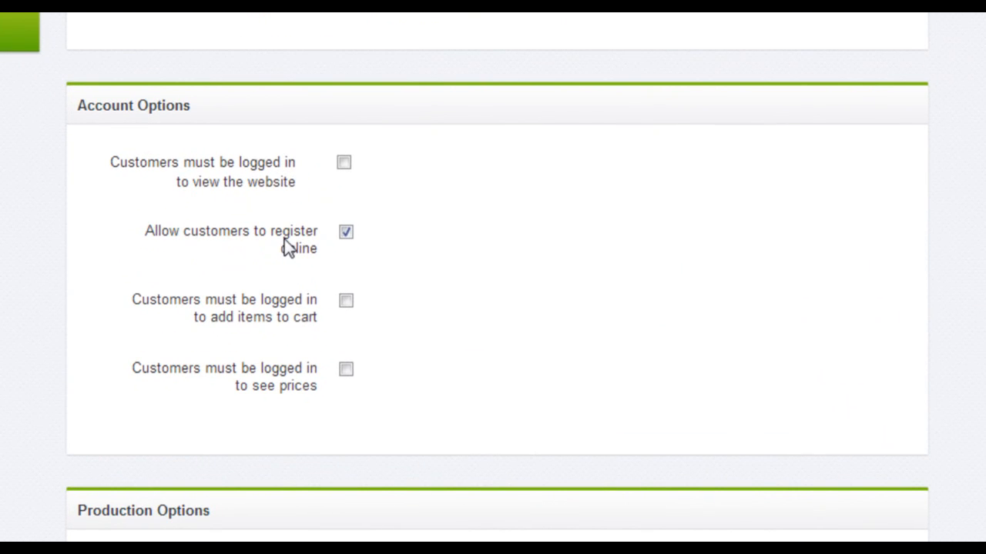
mouse_move(392, 251)
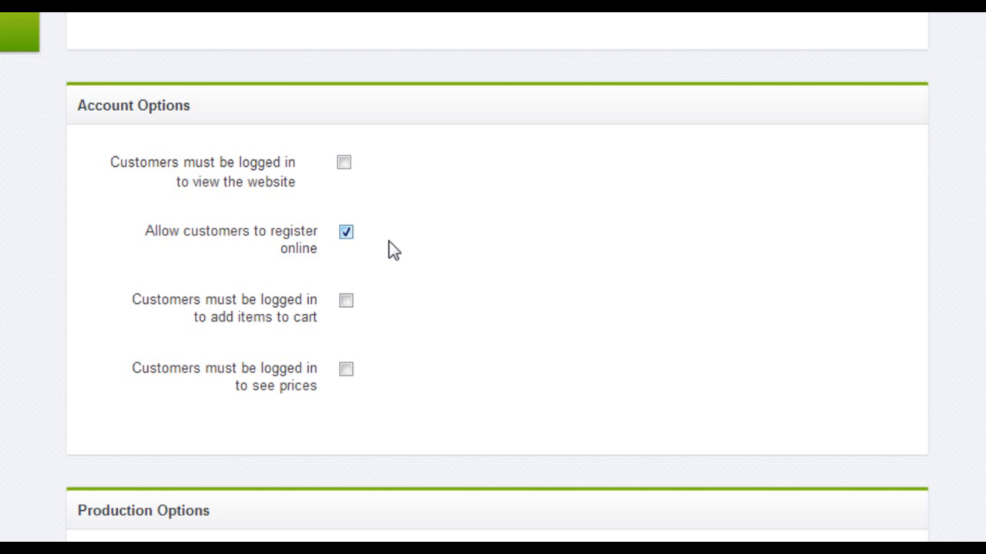
mouse_move(269, 185)
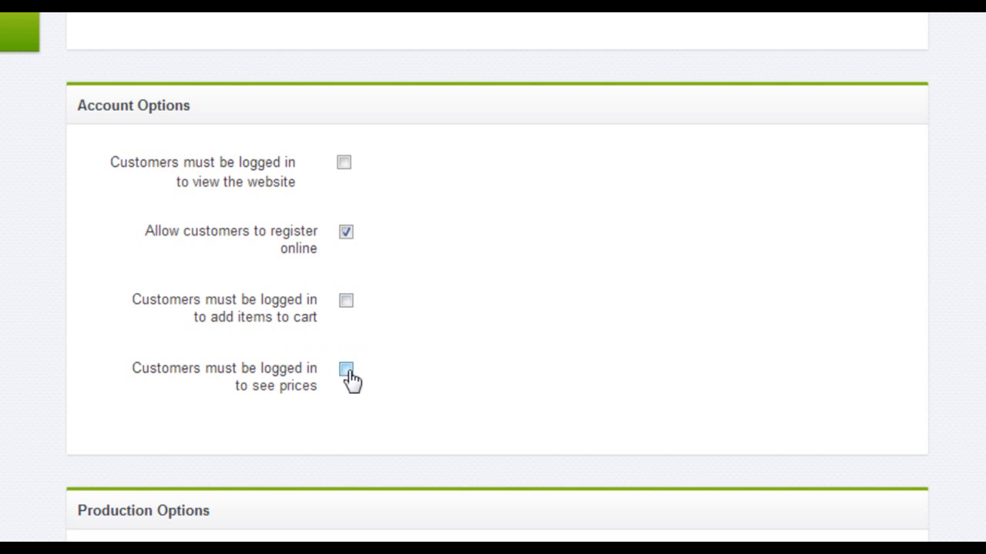
click(345, 369)
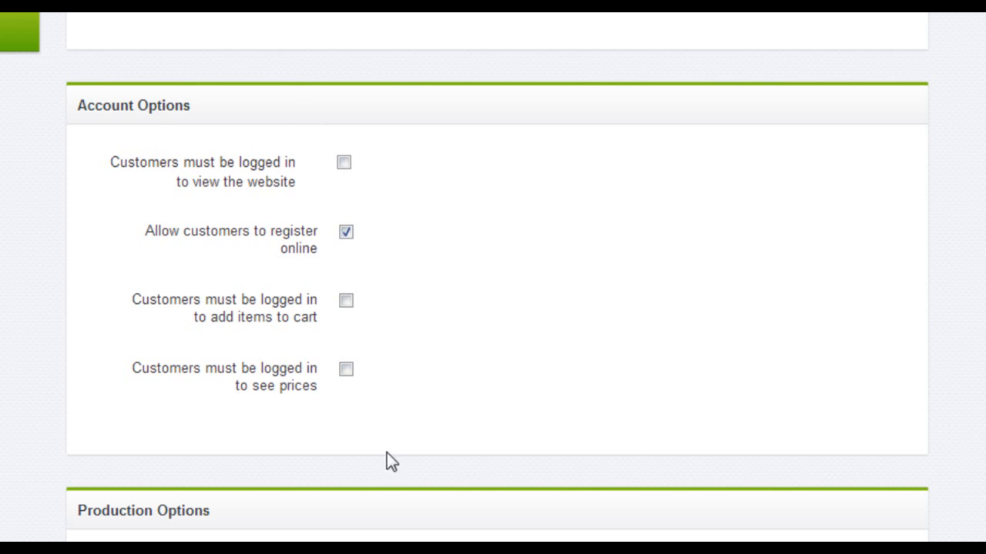
click(345, 300)
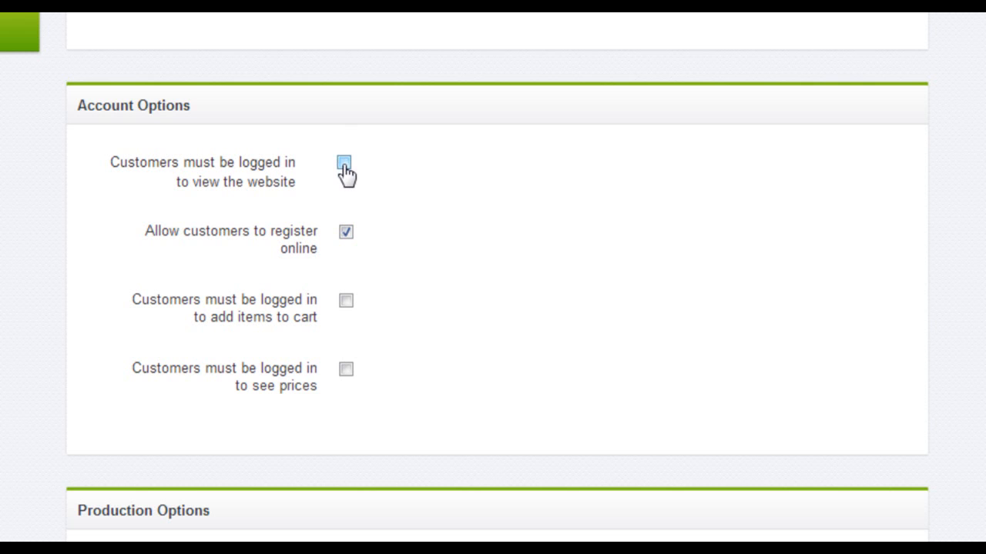
click(344, 161)
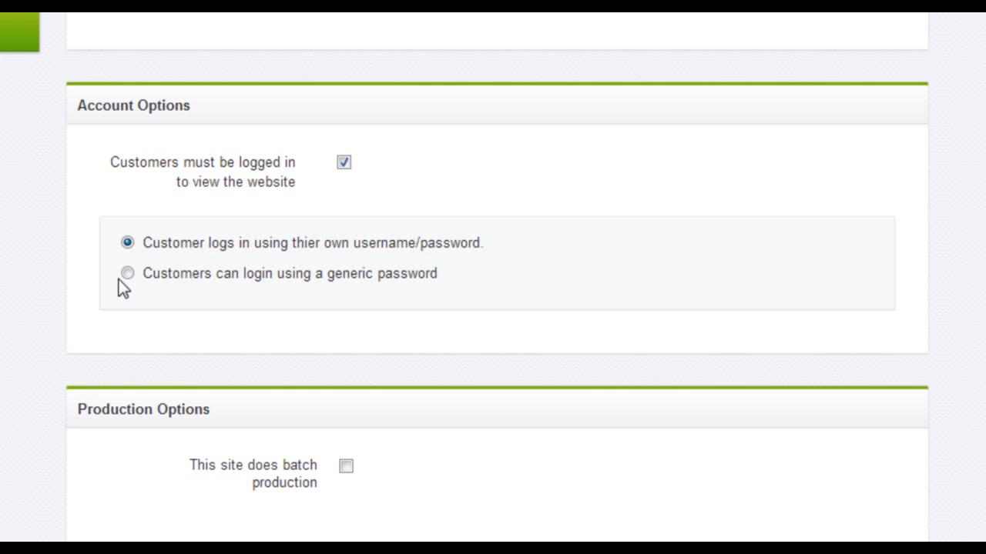
click(127, 274)
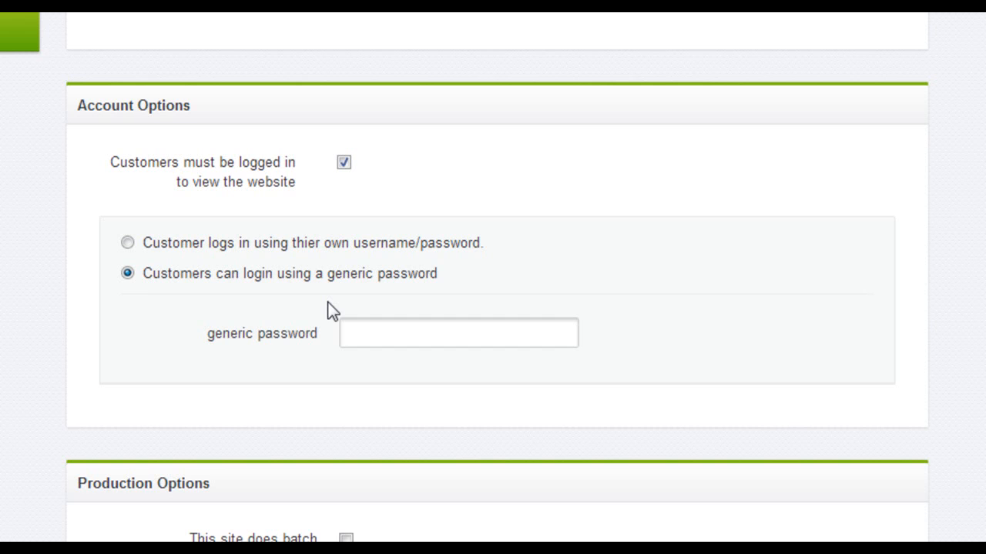
click(459, 333)
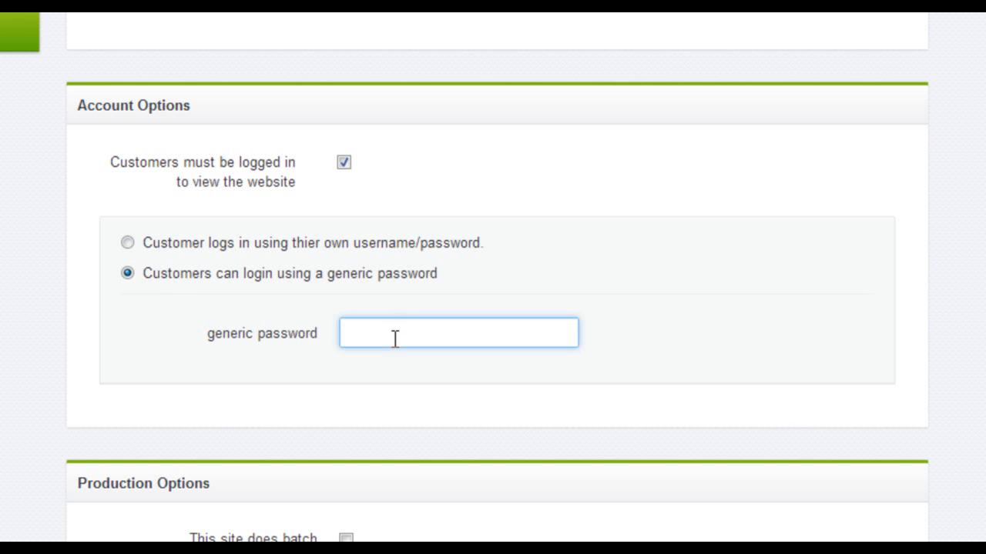
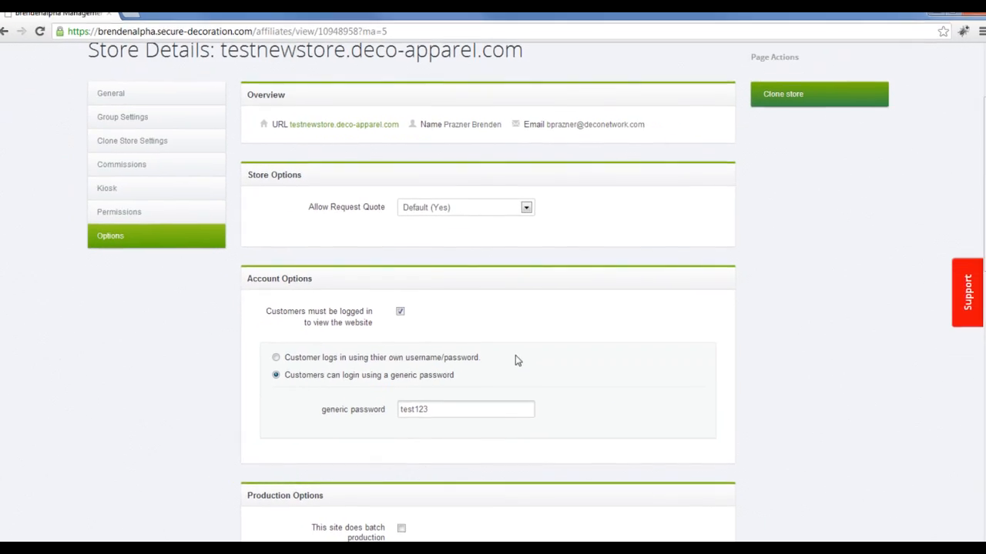
scroll(down, 3)
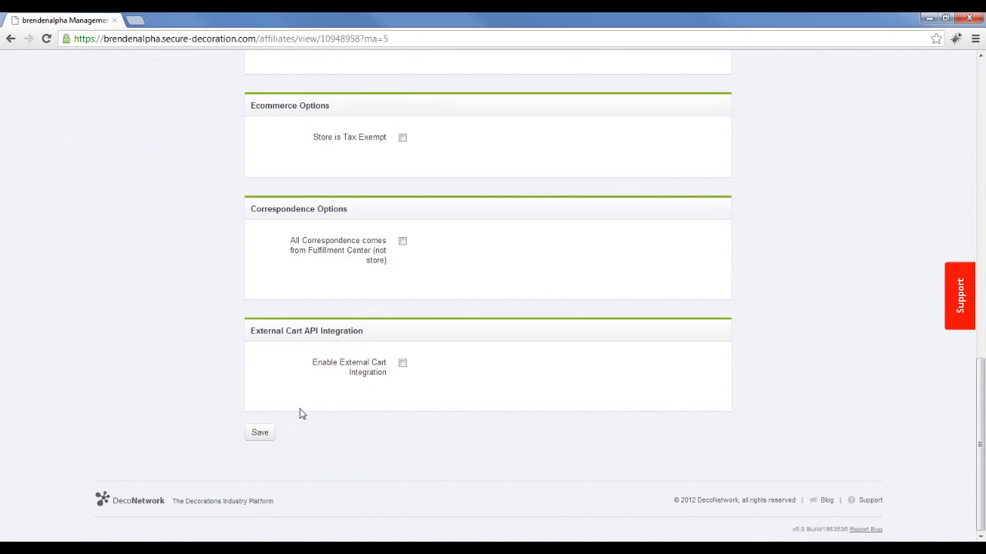
click(260, 432)
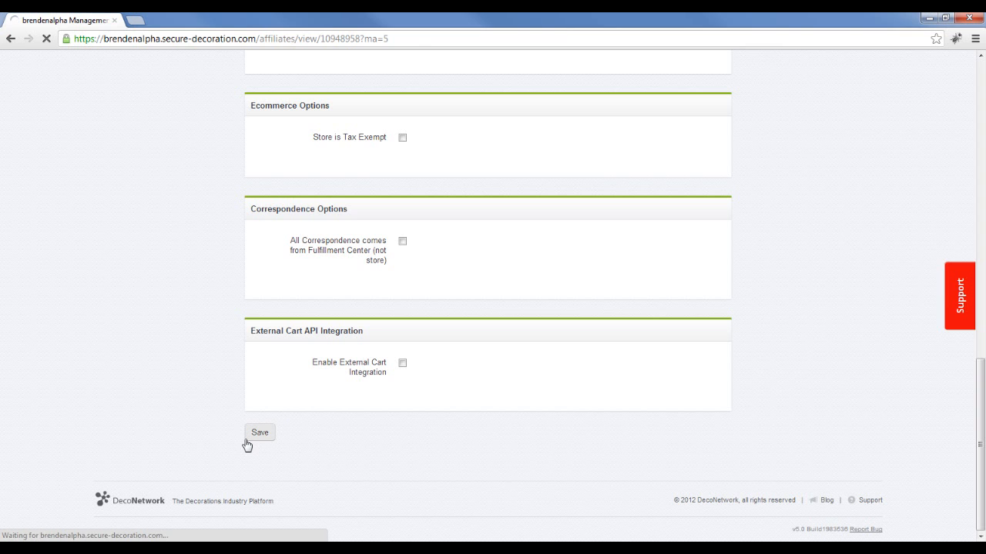
click(259, 432)
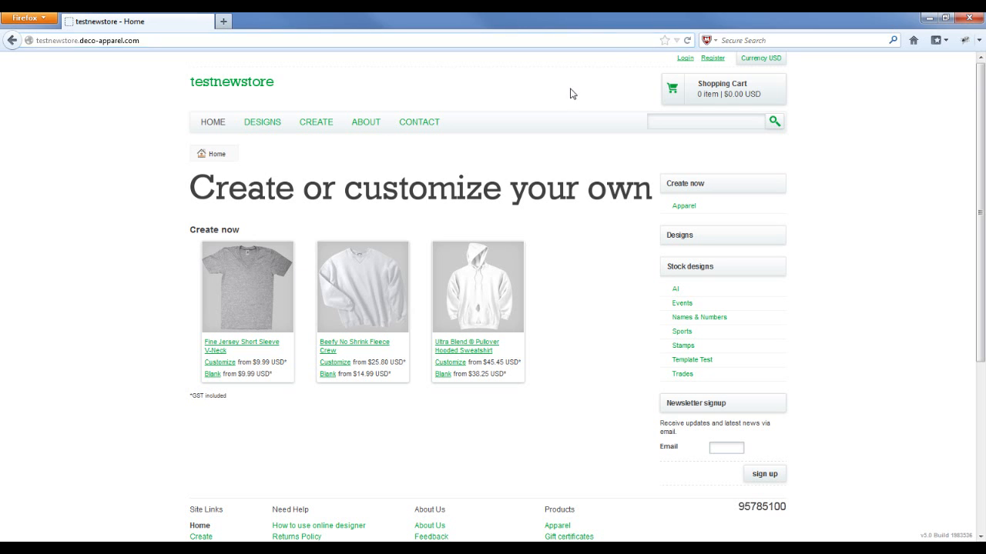
- Reload the storefront and log in with the generic password to reach the home page
click(686, 40)
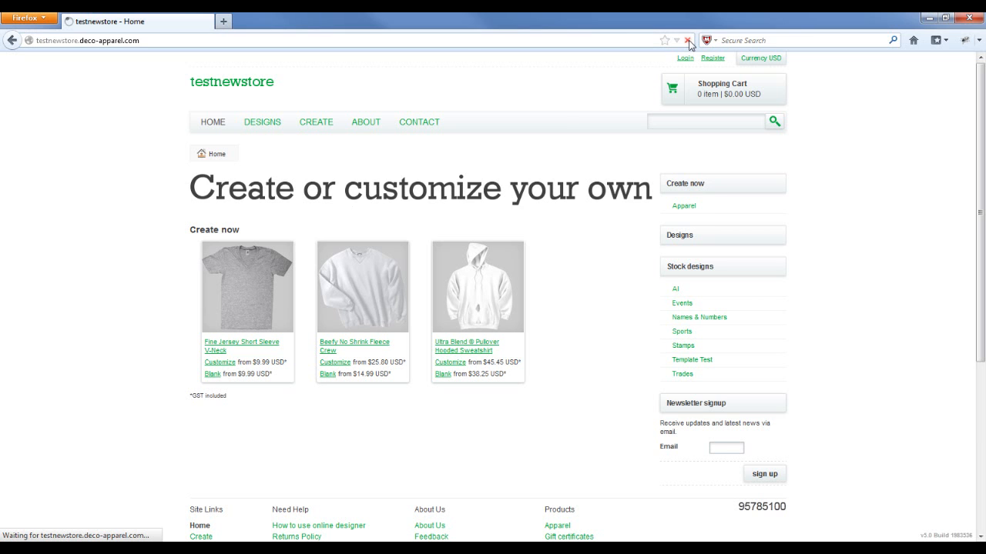
click(685, 57)
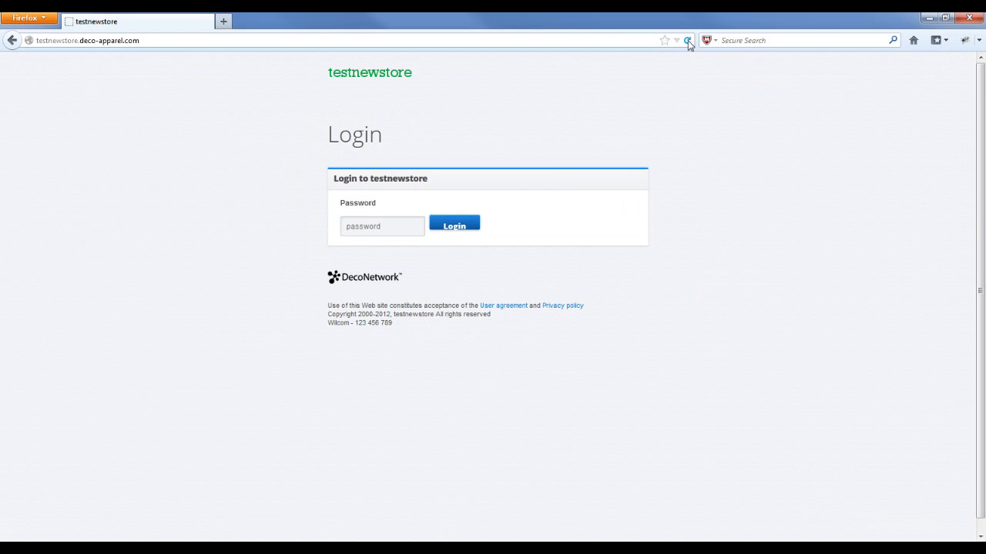
mouse_move(687, 40)
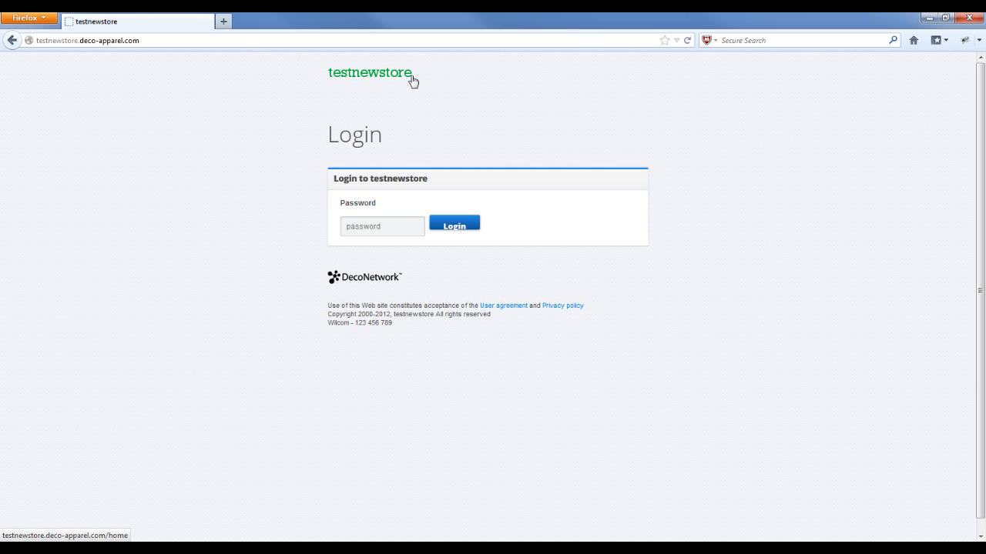
mouse_move(371, 246)
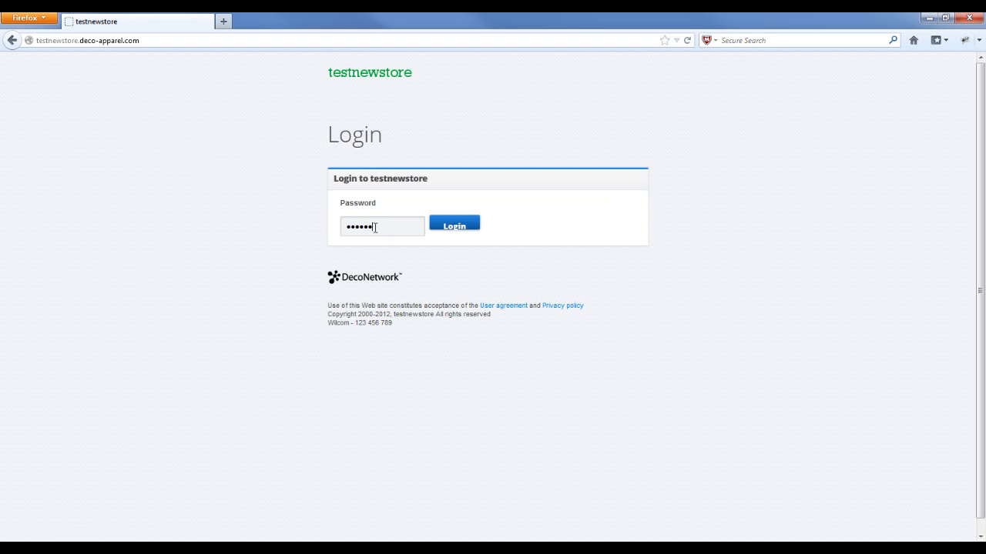
click(453, 226)
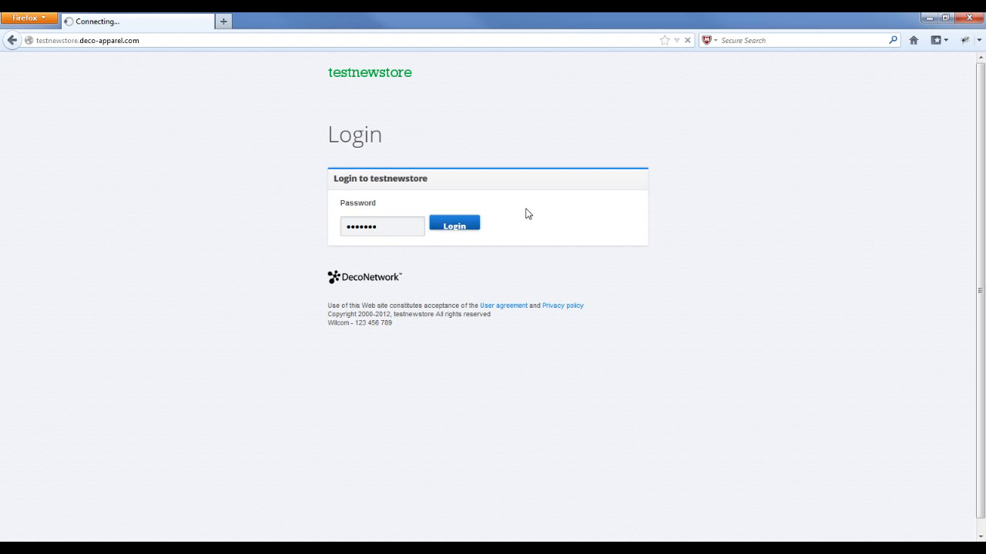
click(455, 223)
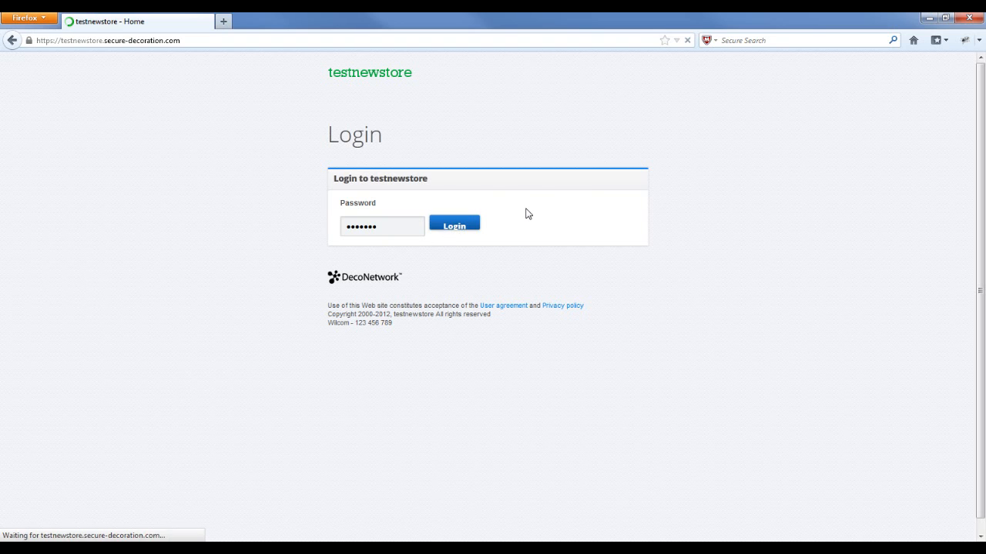
click(454, 226)
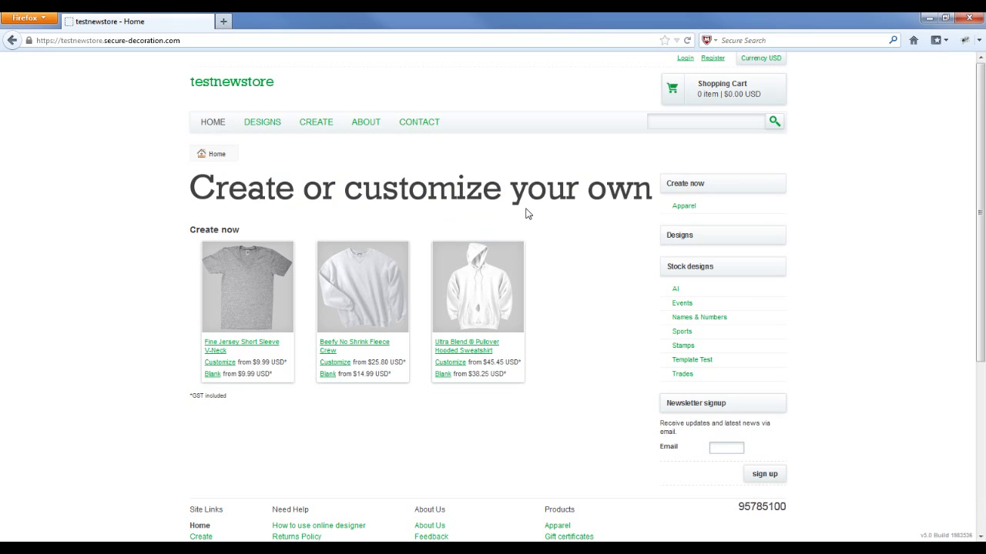